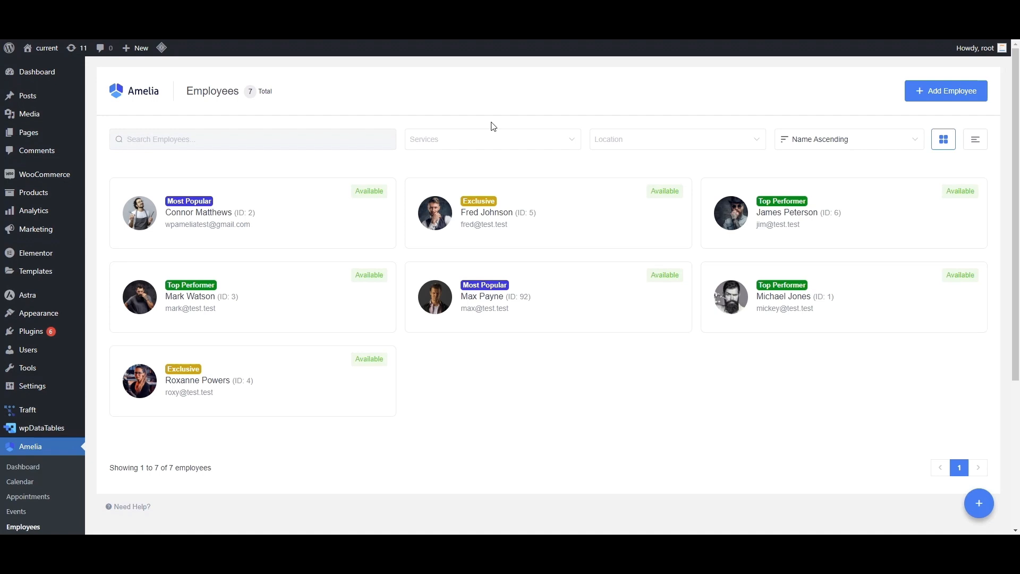
mouse_move(289, 92)
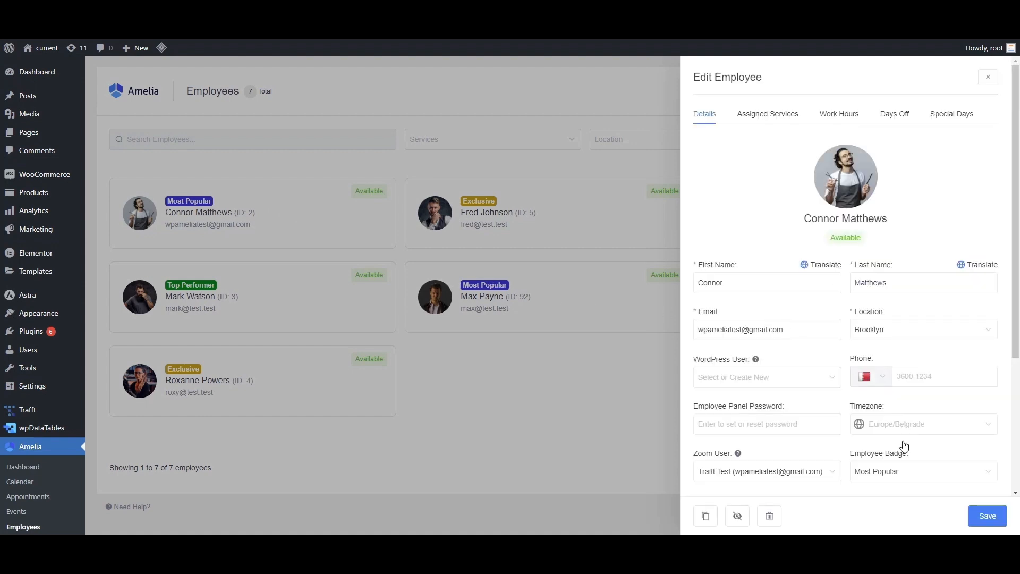
left_click(920, 417)
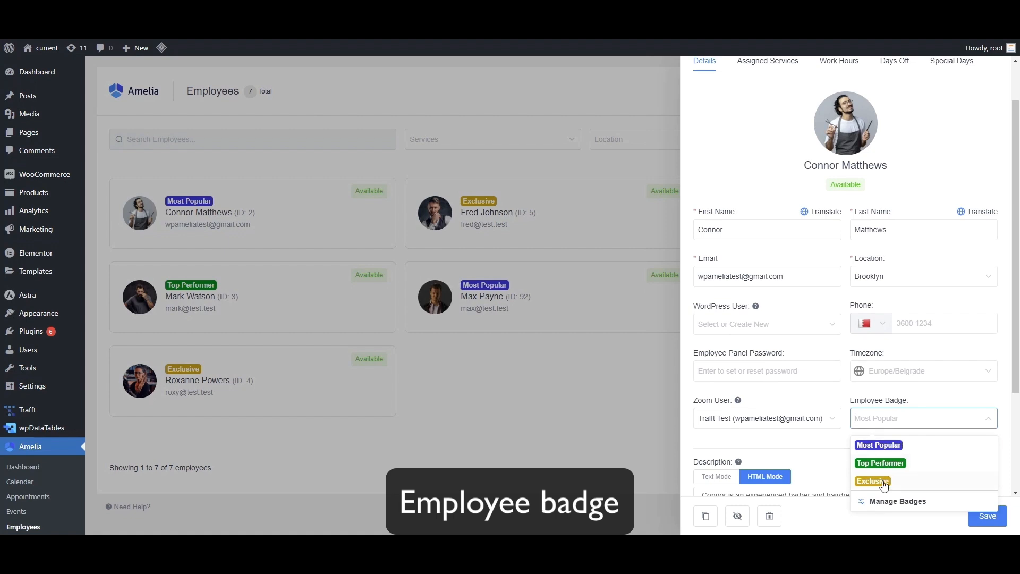
mouse_move(888, 502)
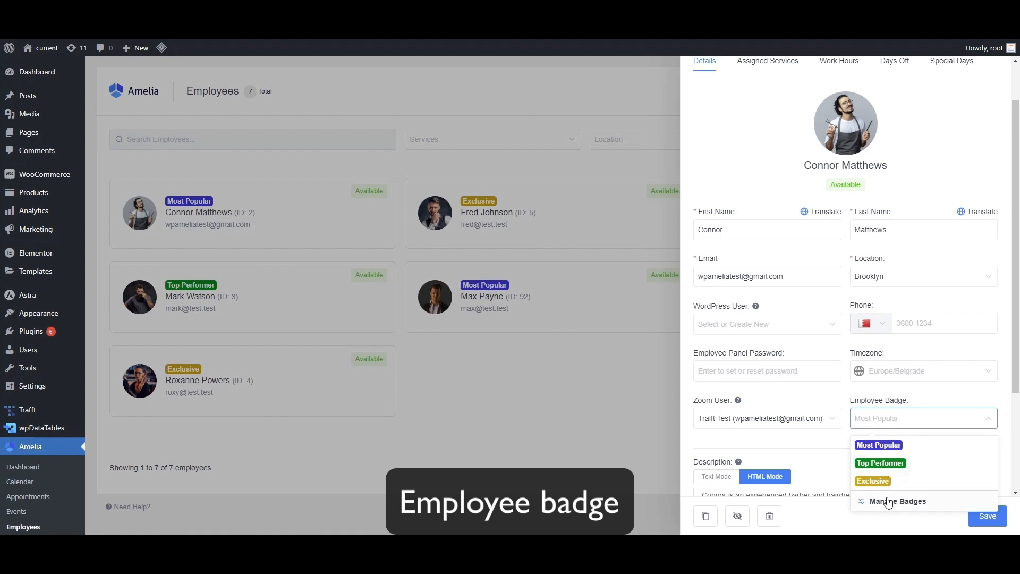
left_click(898, 501)
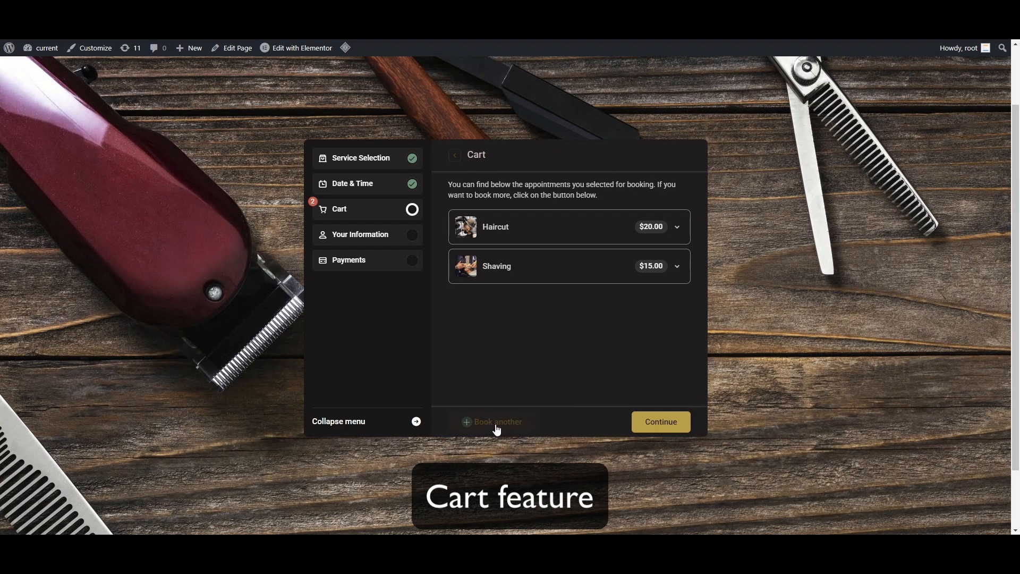
From the Cart step, book another appointment and choose Beard Trim as its service.
left_click(497, 422)
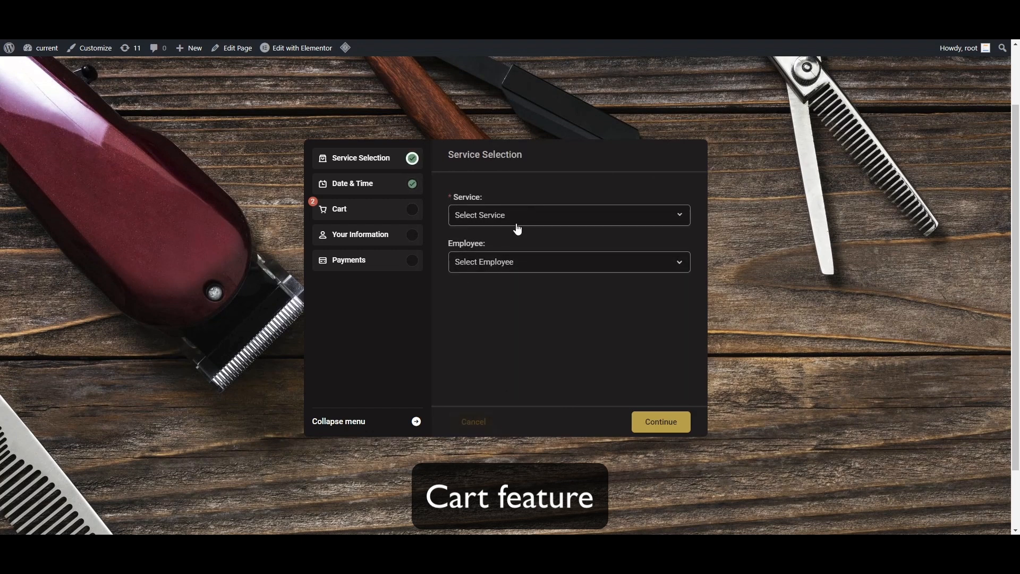
left_click(567, 215)
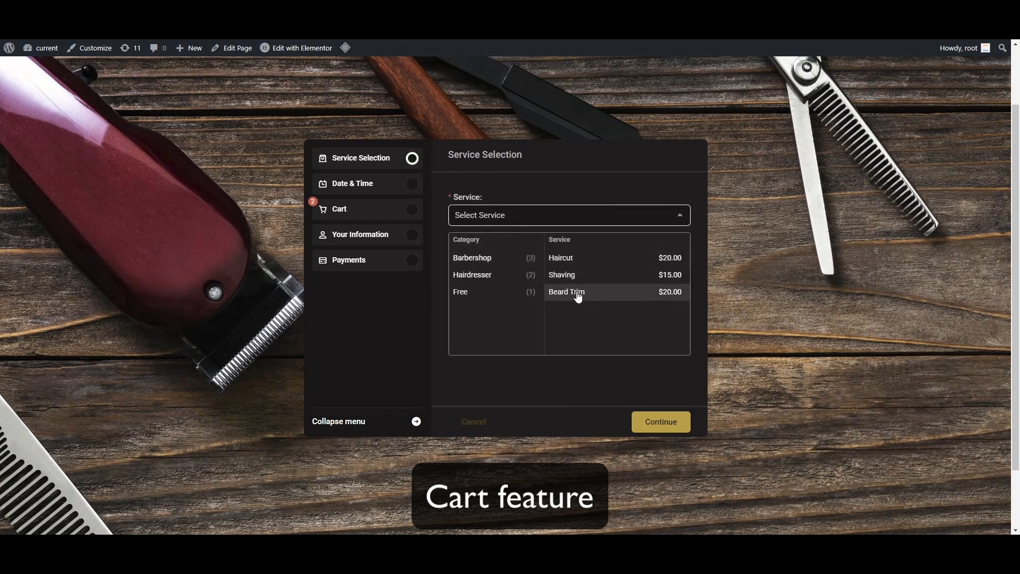
left_click(566, 291)
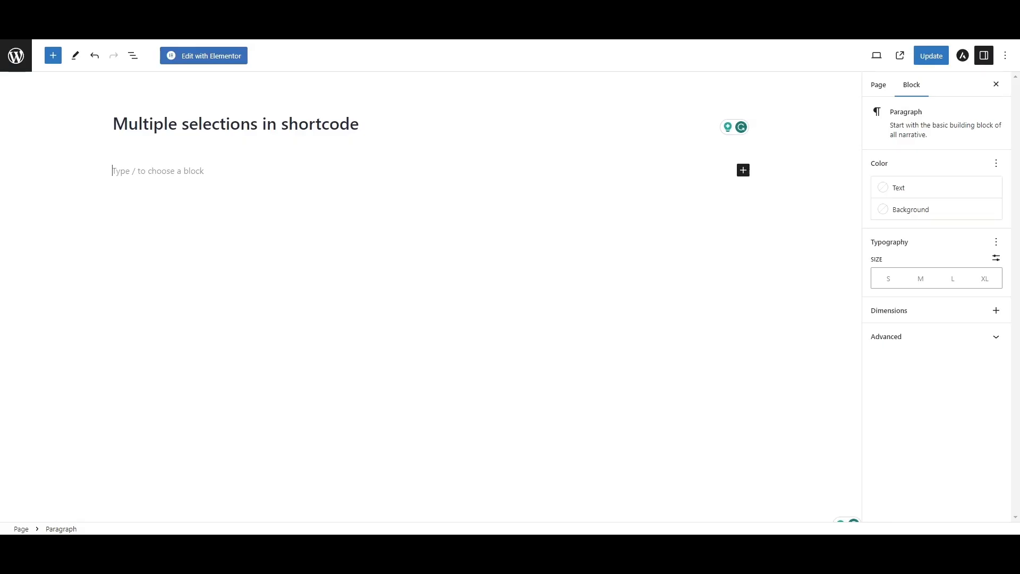
mouse_move(53, 55)
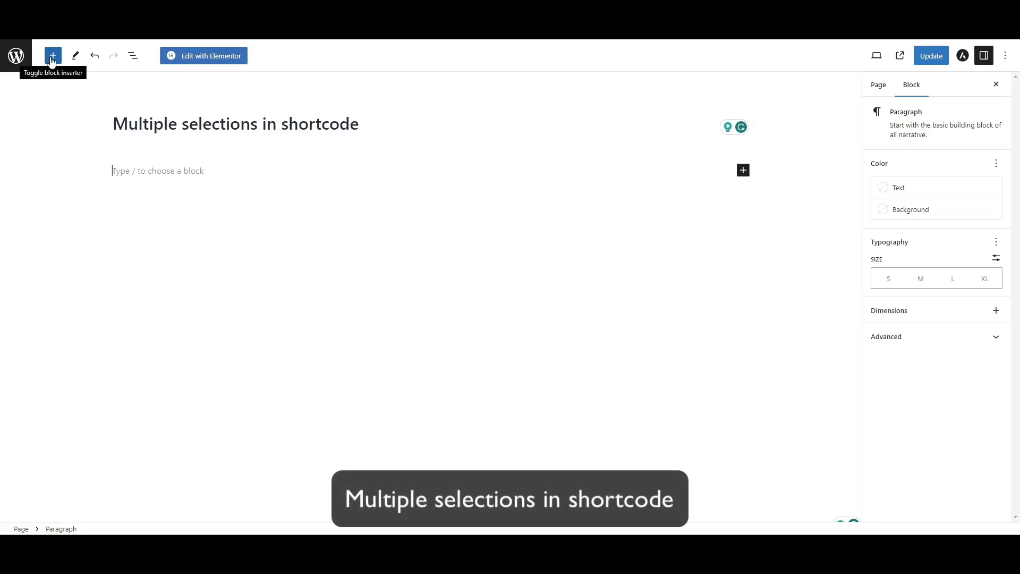
Insert an Amelia Step-By-Step Booking block with the [ameliastepbooking] shortcode.
left_click(52, 55)
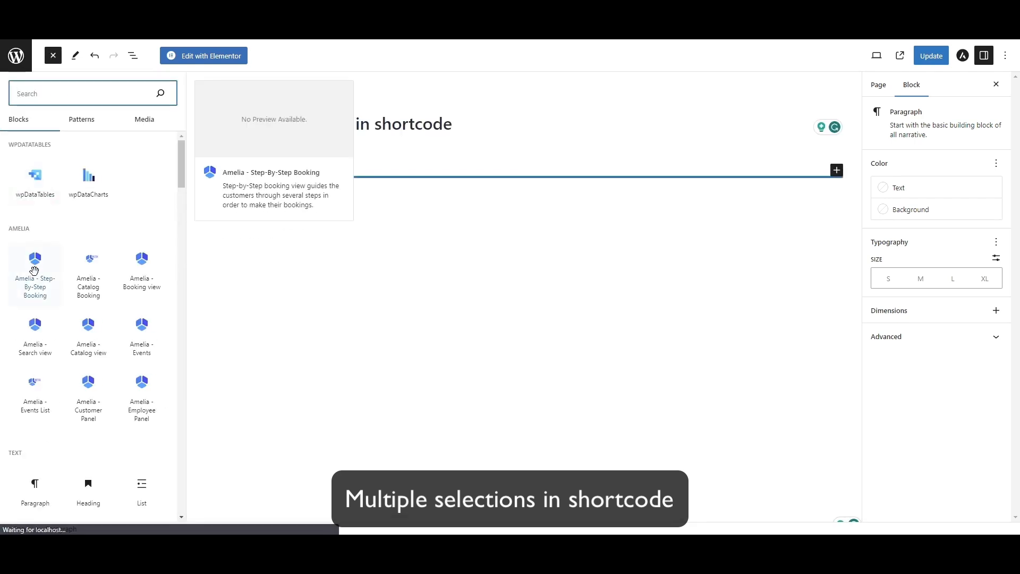
left_click(34, 261)
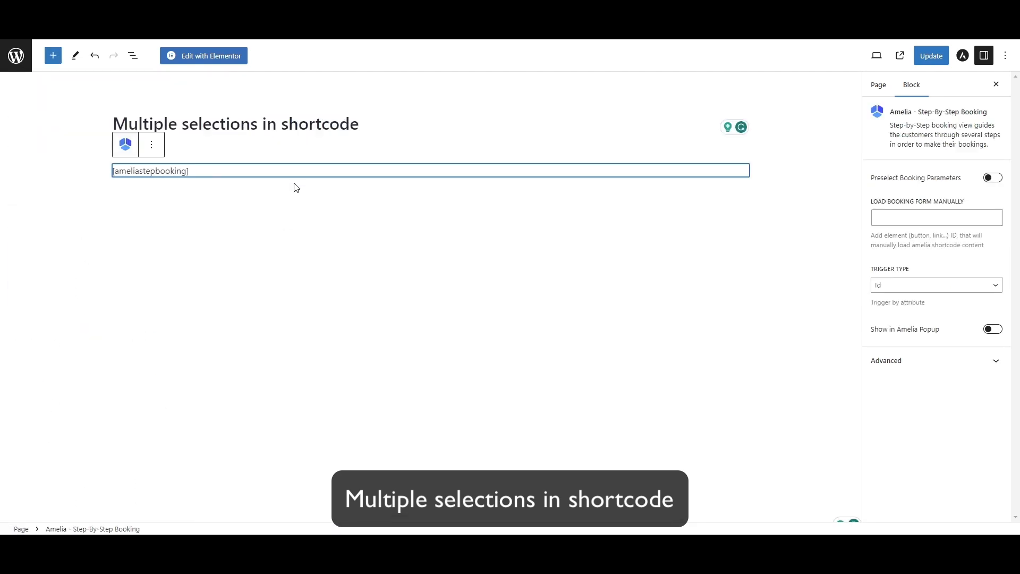
mouse_move(759, 188)
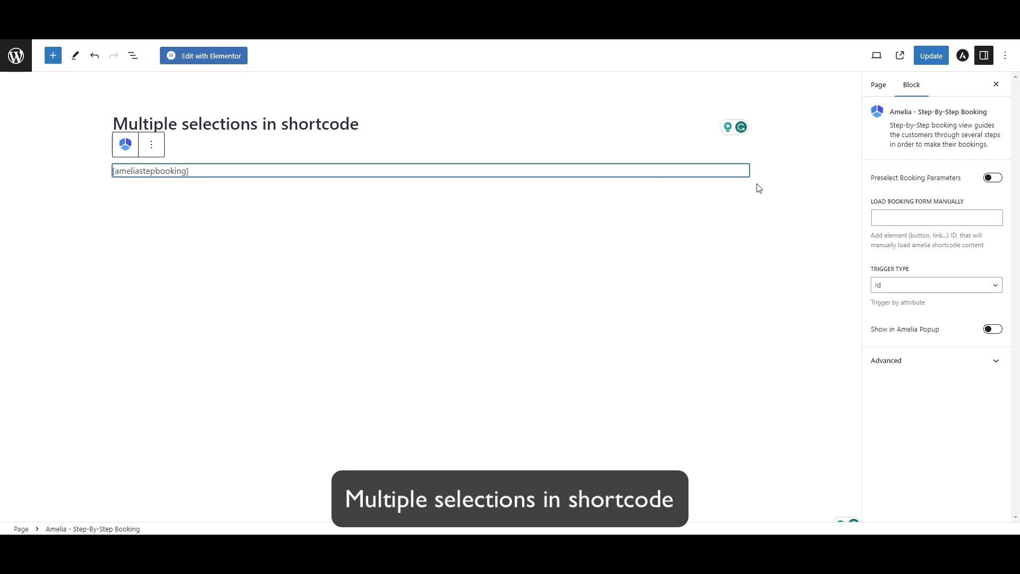
Enable Preselect Booking Parameters and select Haircut plus several other services and employees.
left_click(991, 177)
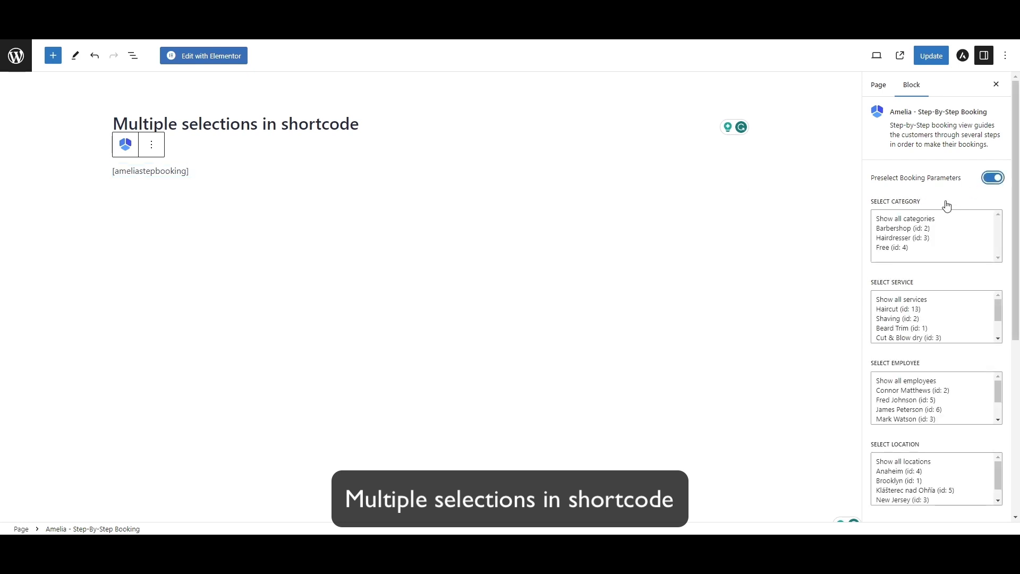
mouse_move(888, 313)
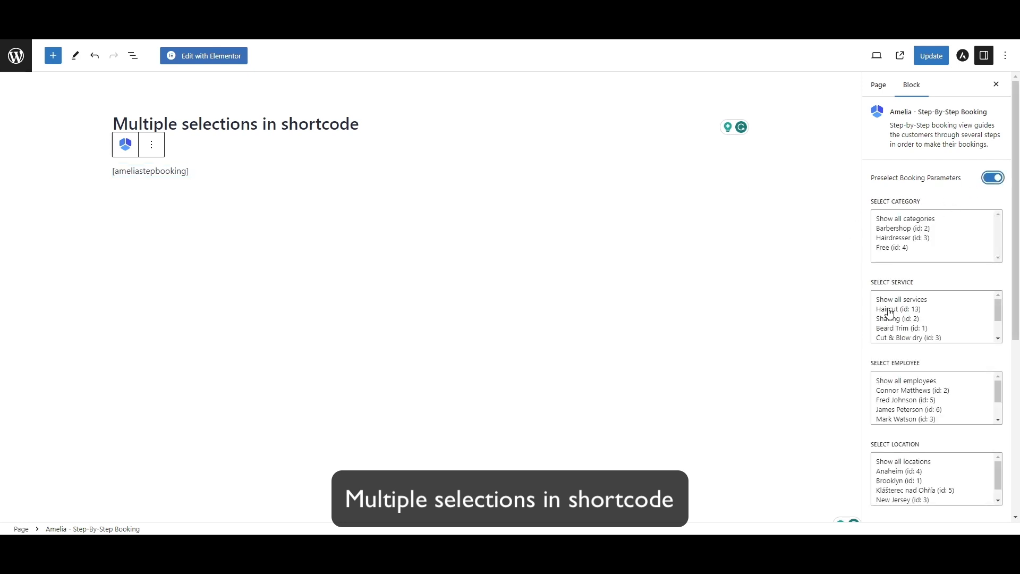
left_click(899, 308)
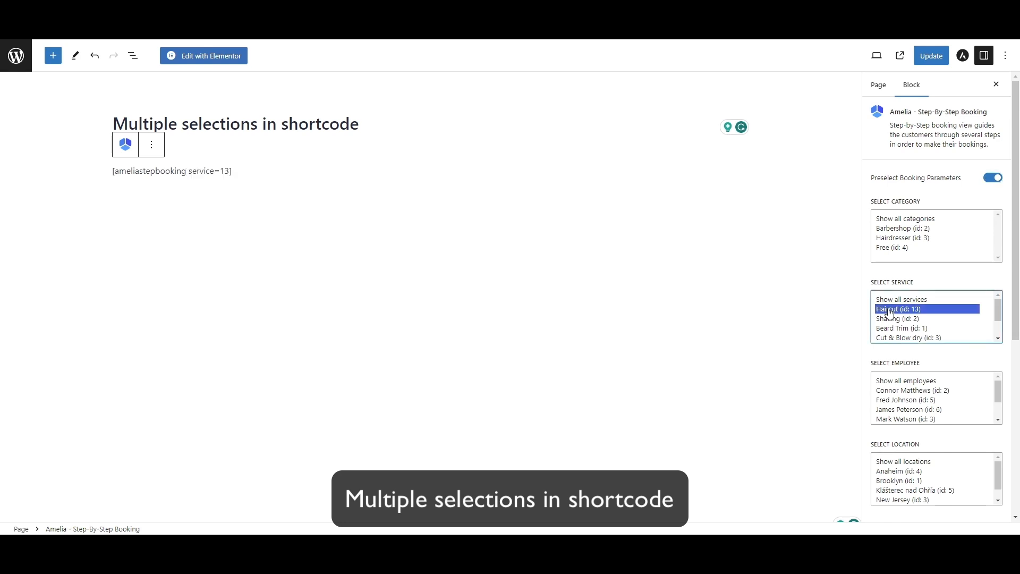
left_click(909, 337)
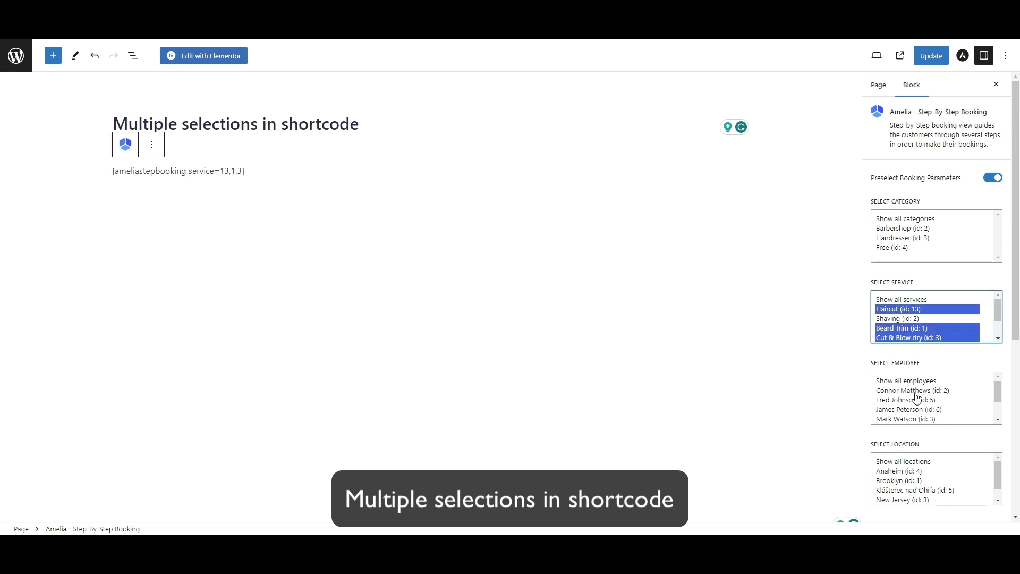
left_click(905, 408)
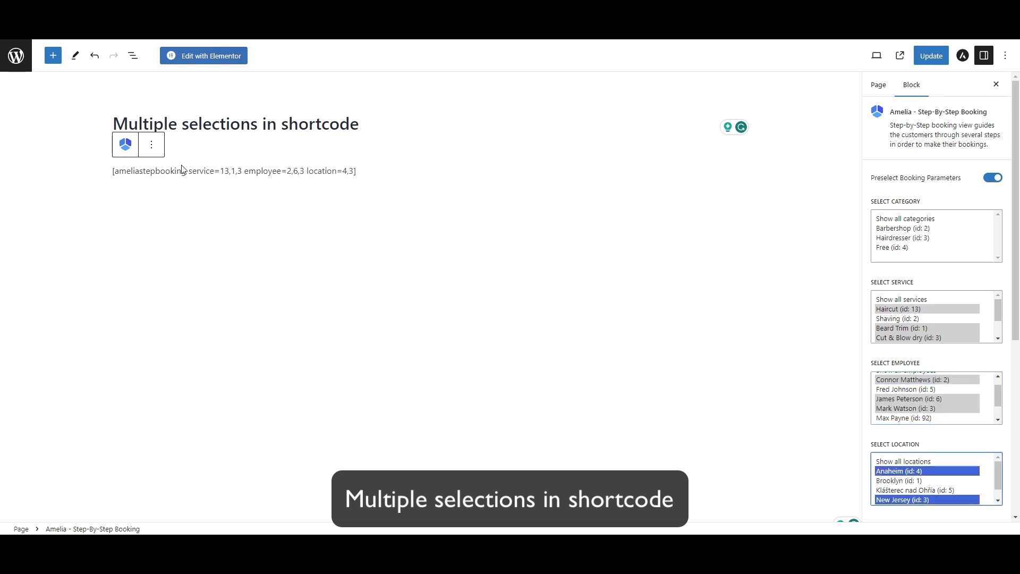
left_click(234, 170)
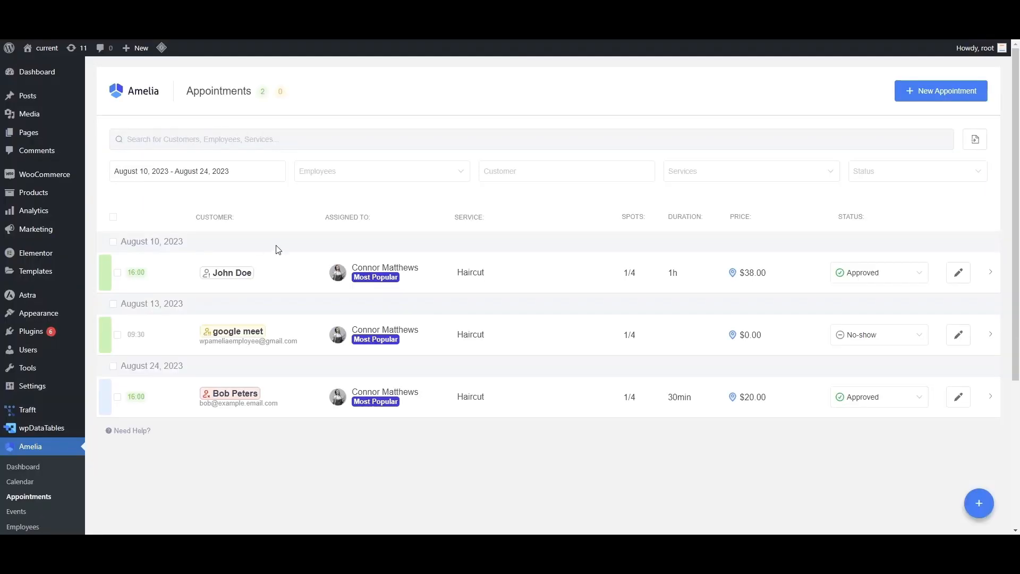
mouse_move(267, 259)
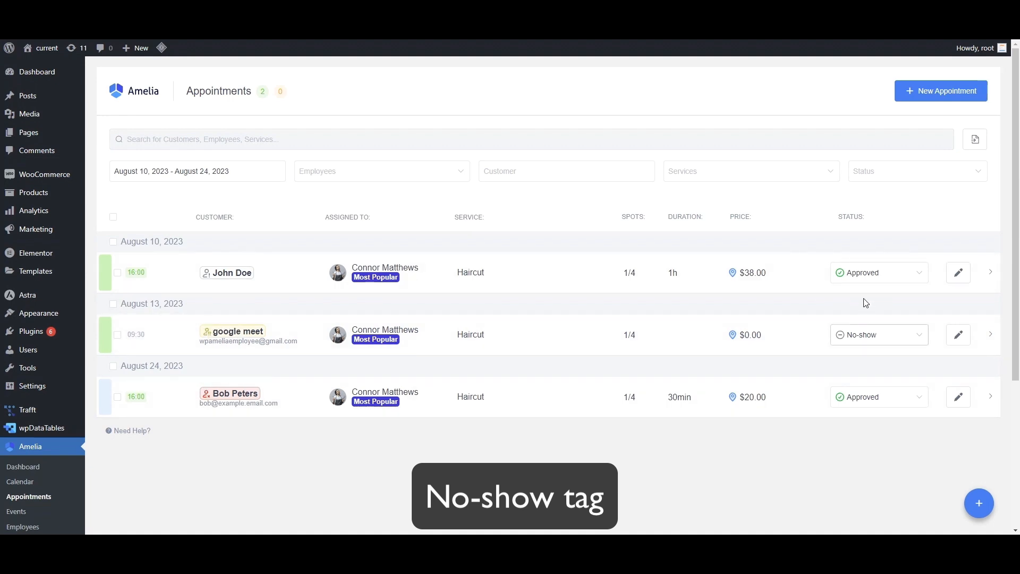
mouse_move(852, 344)
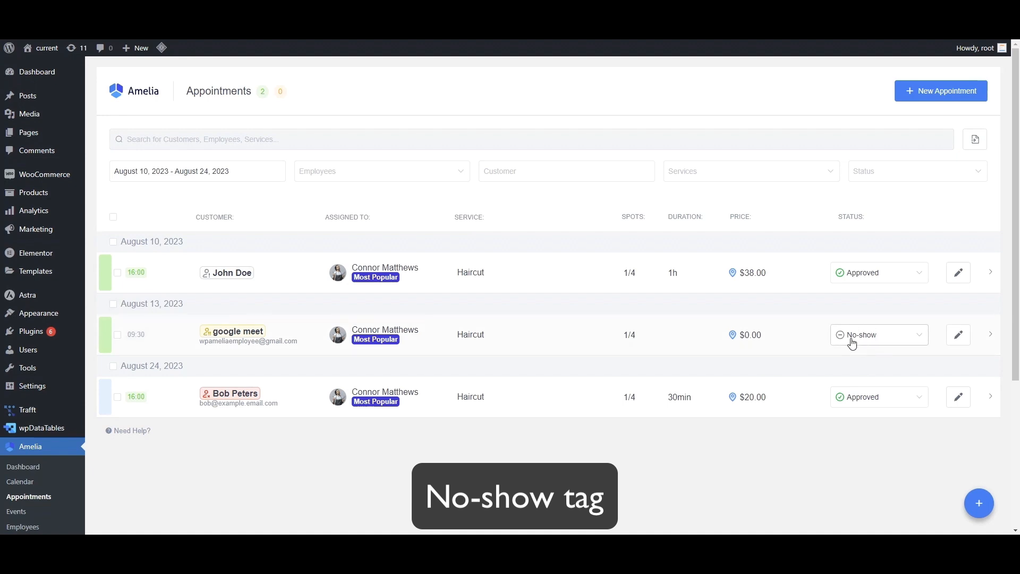
mouse_move(227, 276)
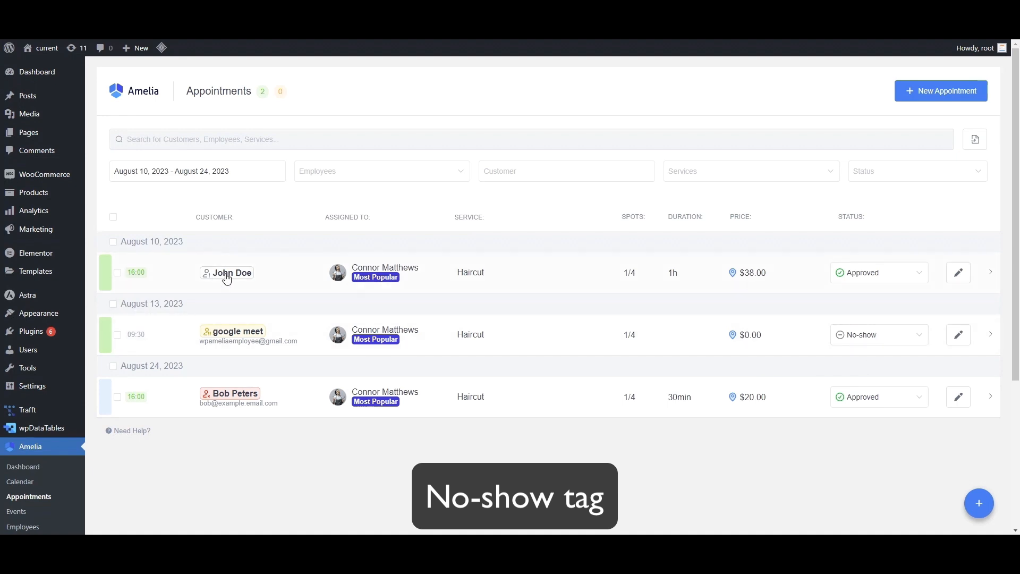
mouse_move(254, 272)
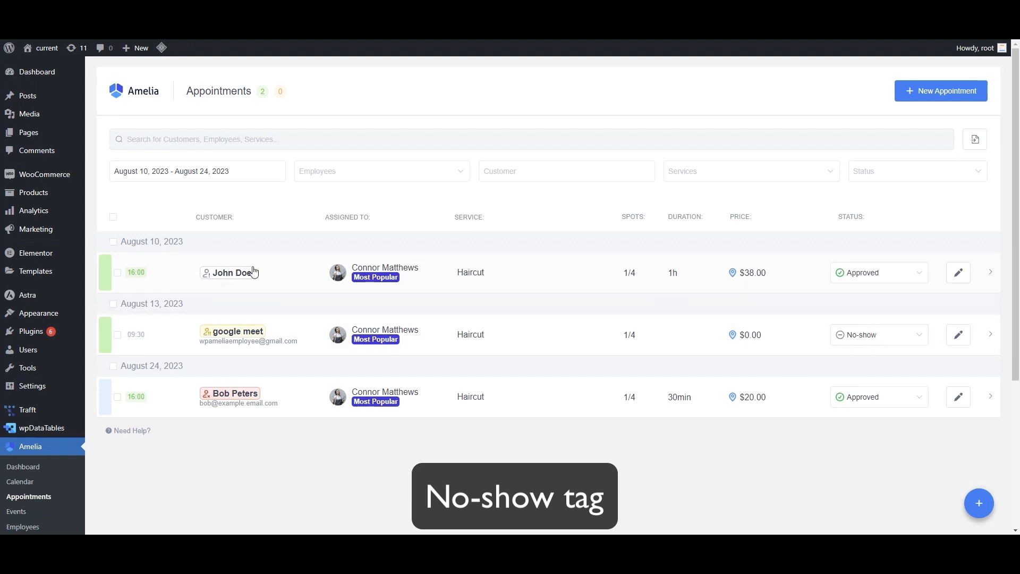
mouse_move(282, 355)
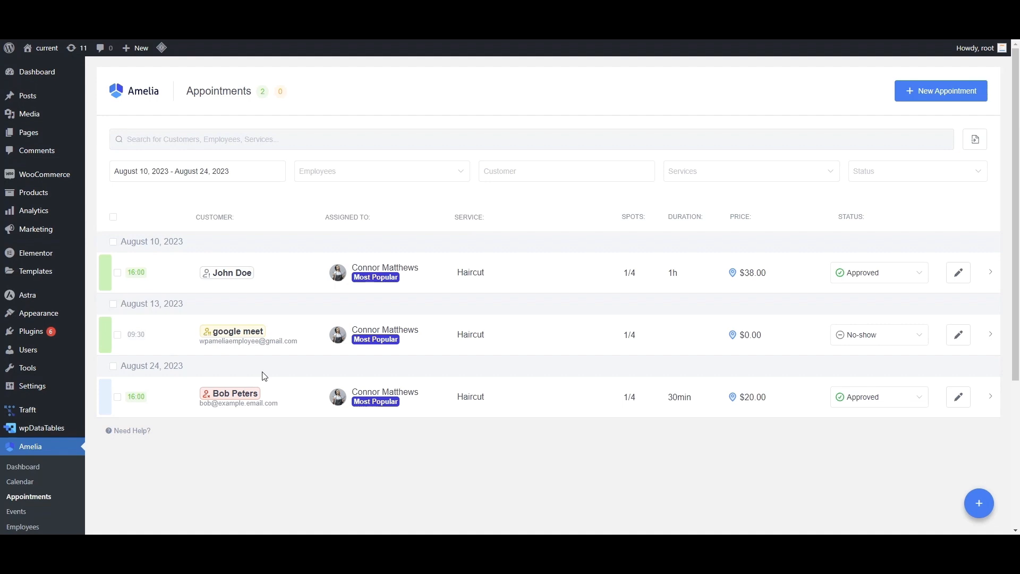
mouse_move(157, 58)
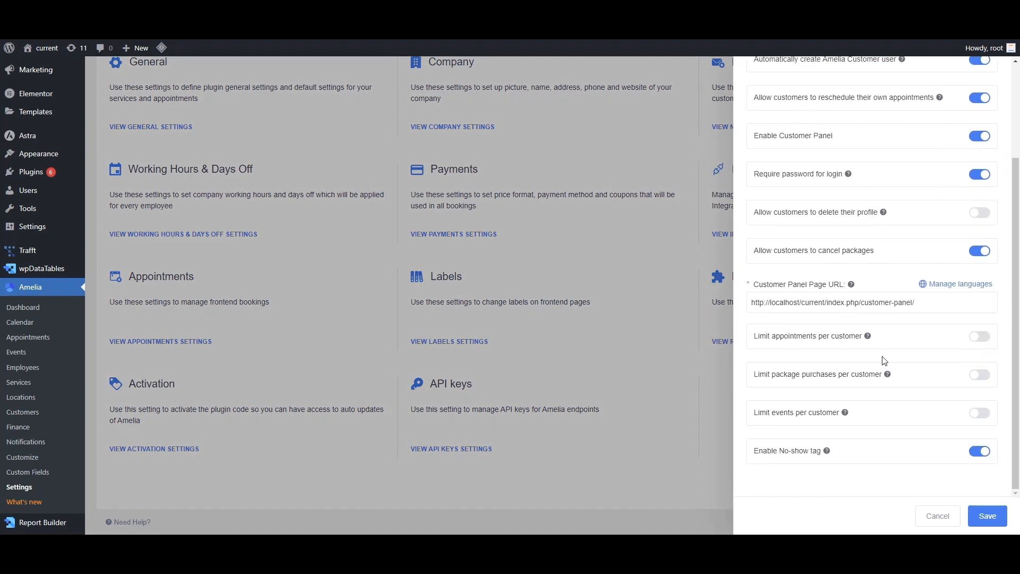
mouse_move(450, 249)
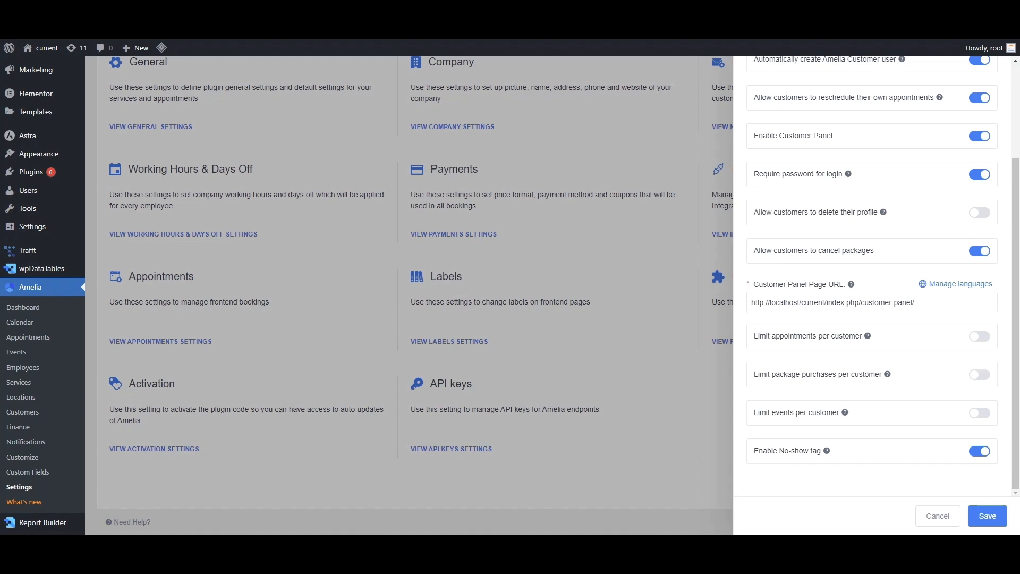
Navigate to Amelia's settings area for the customer No-show tag option.
left_click(25, 501)
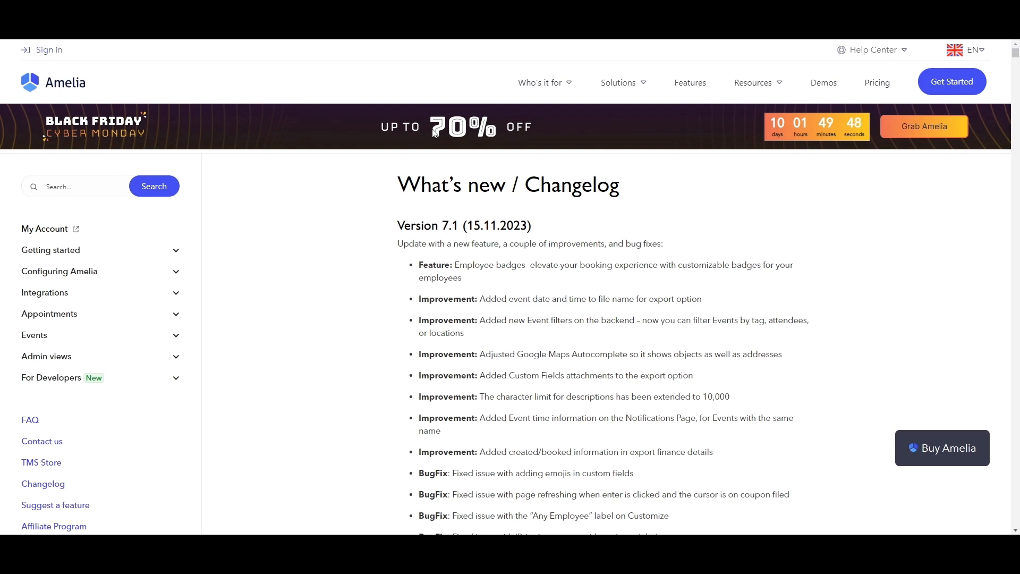
mouse_move(497, 135)
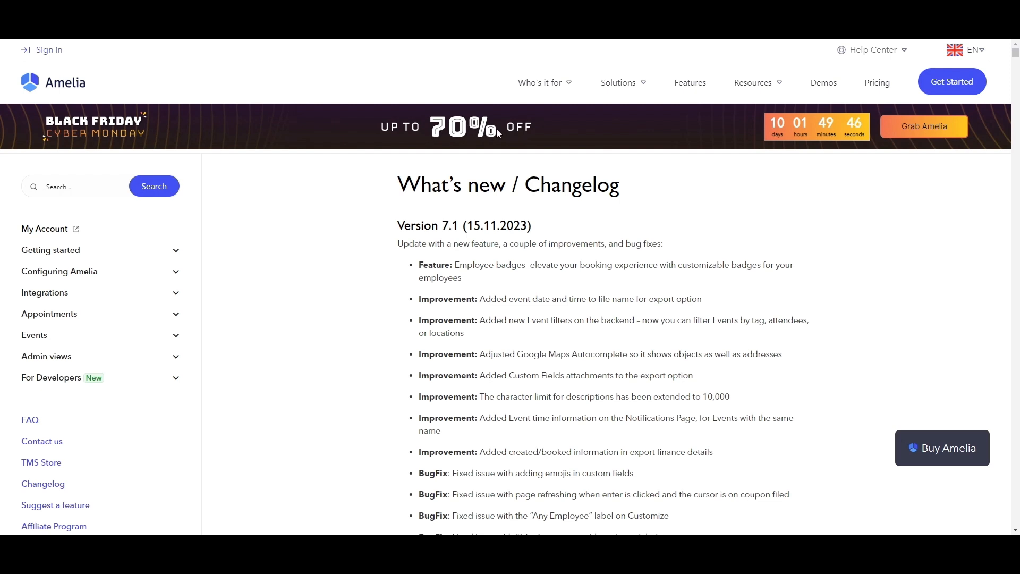